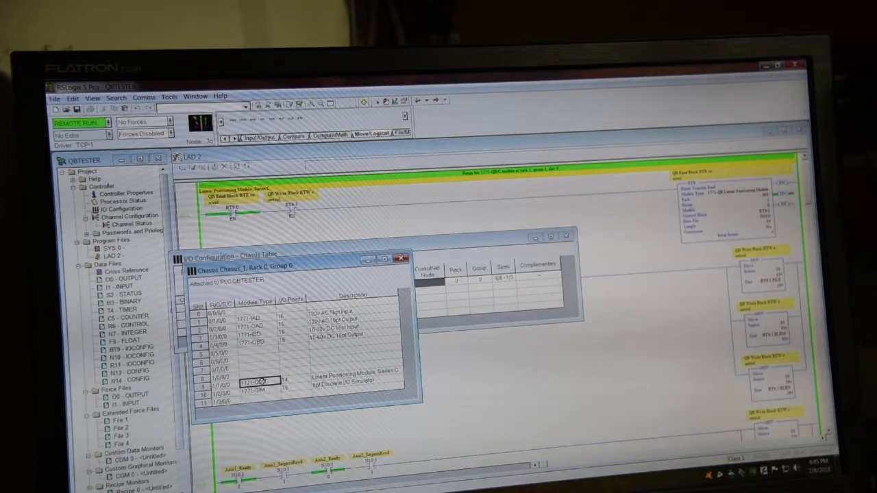
Insert the 1771-QB servo positioning module into the empty chassis slot via the 'qb' search.
right_click(258, 381)
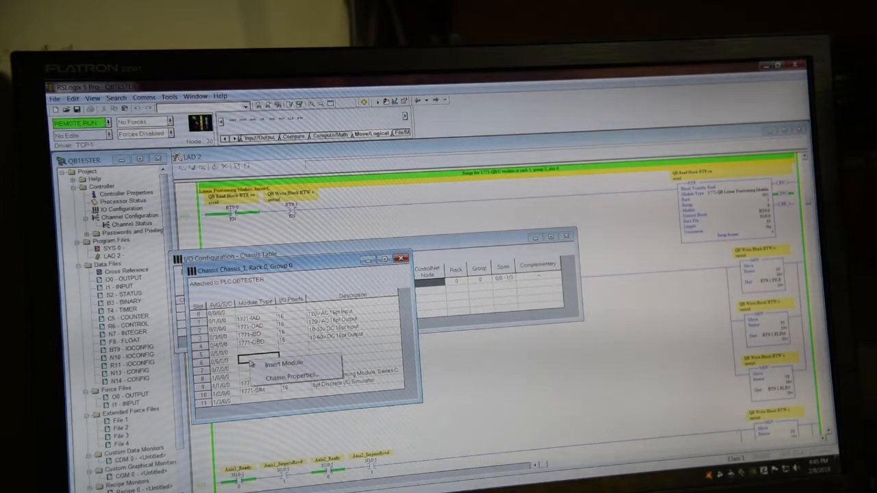
left_click(277, 363)
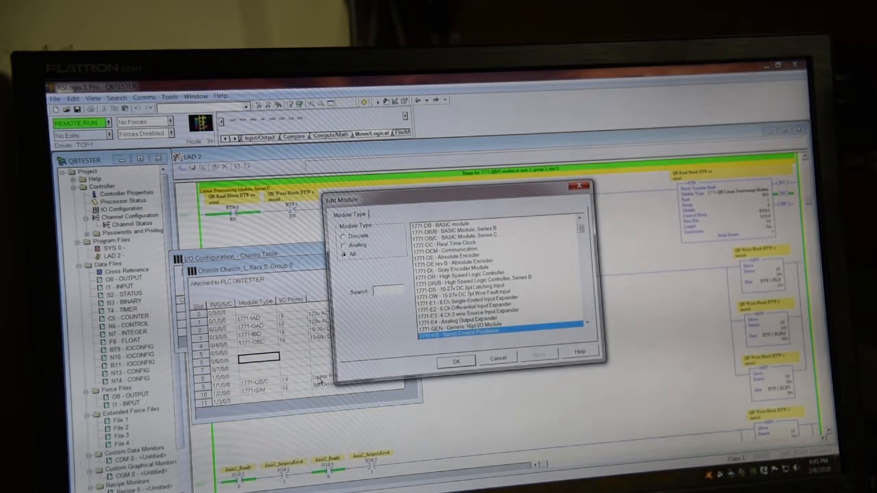
type("qb")
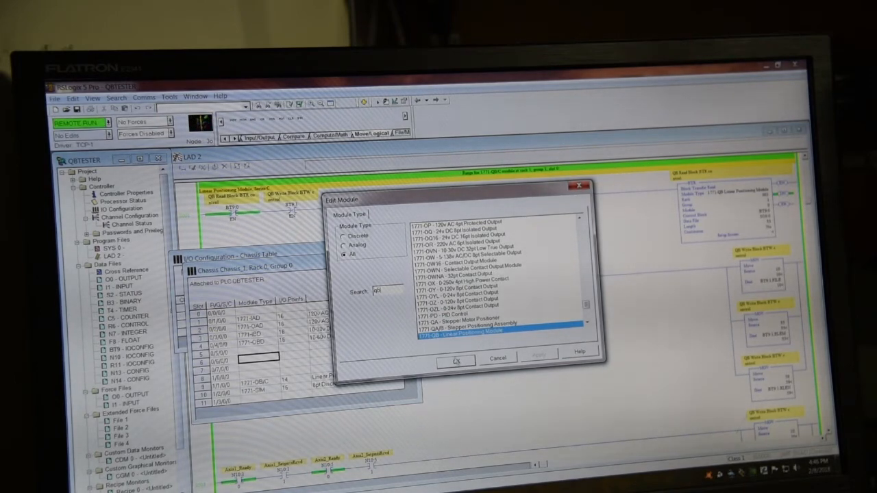
left_click(458, 360)
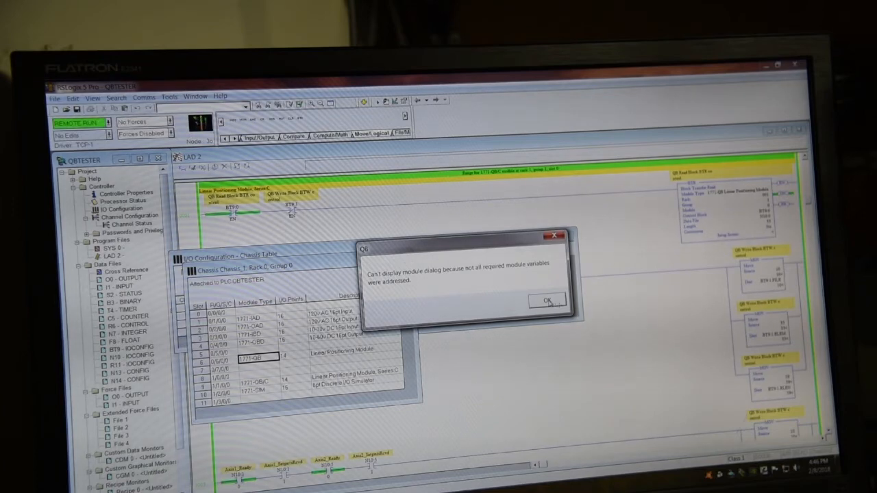
Dismiss the missing module variables error and the setup initialization warning.
left_click(545, 303)
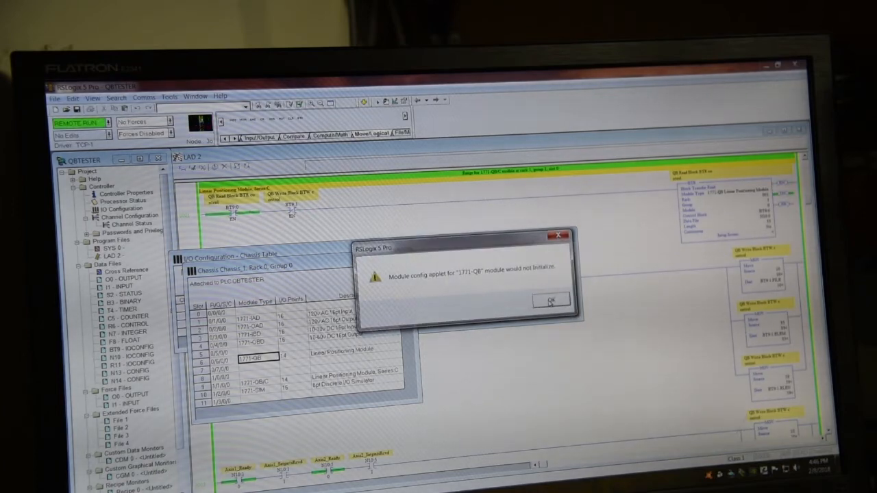
left_click(551, 302)
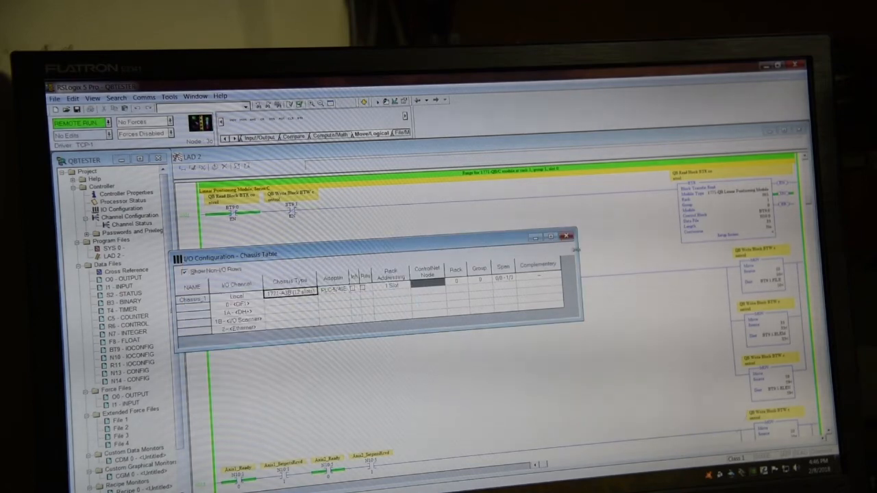
Review the 1771-QB axis settings in its module setup screen and accept them.
left_click(566, 236)
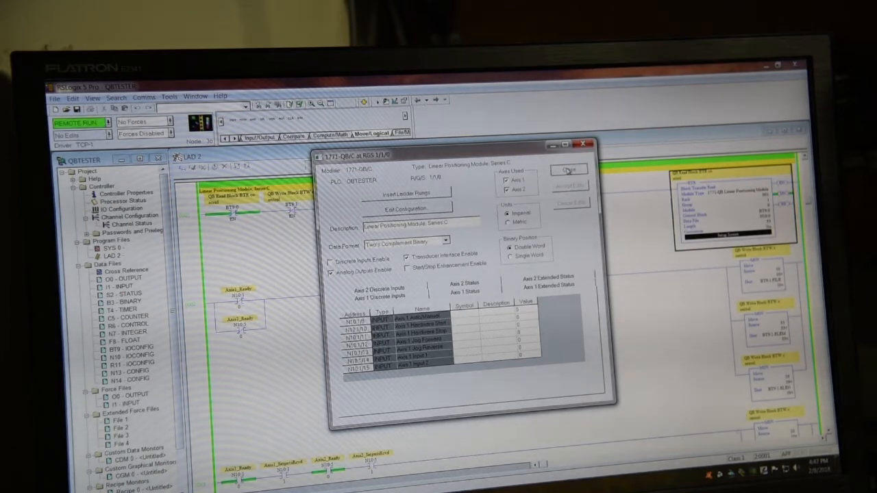
left_click(569, 170)
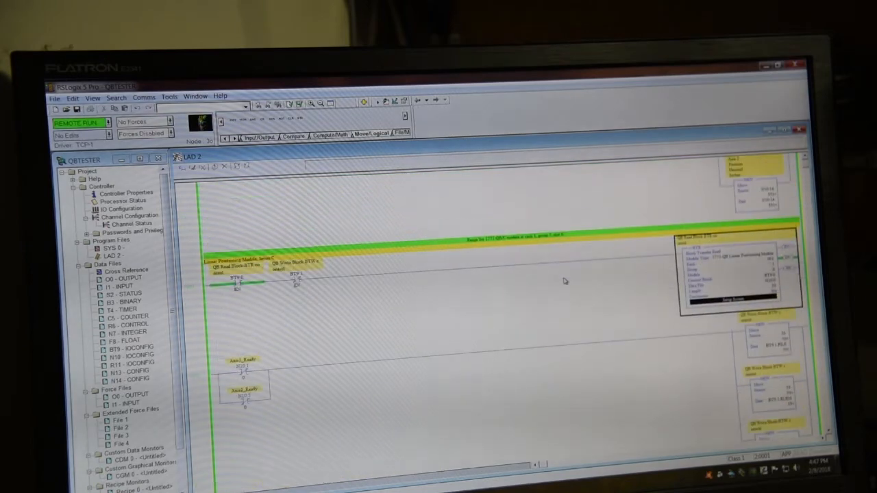